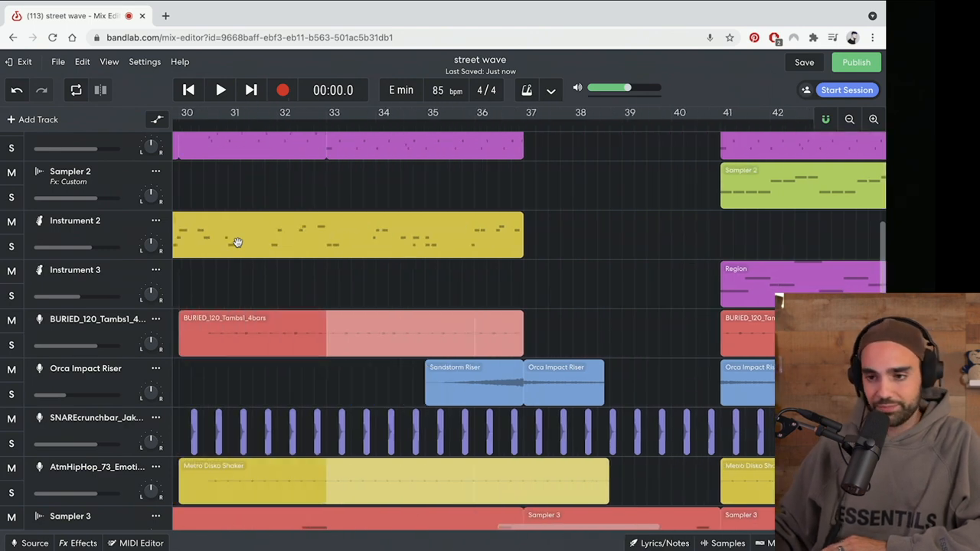
Play the song from the beginning, then stop playback.
{"action": "left_click", "coordinate": [189, 89]}
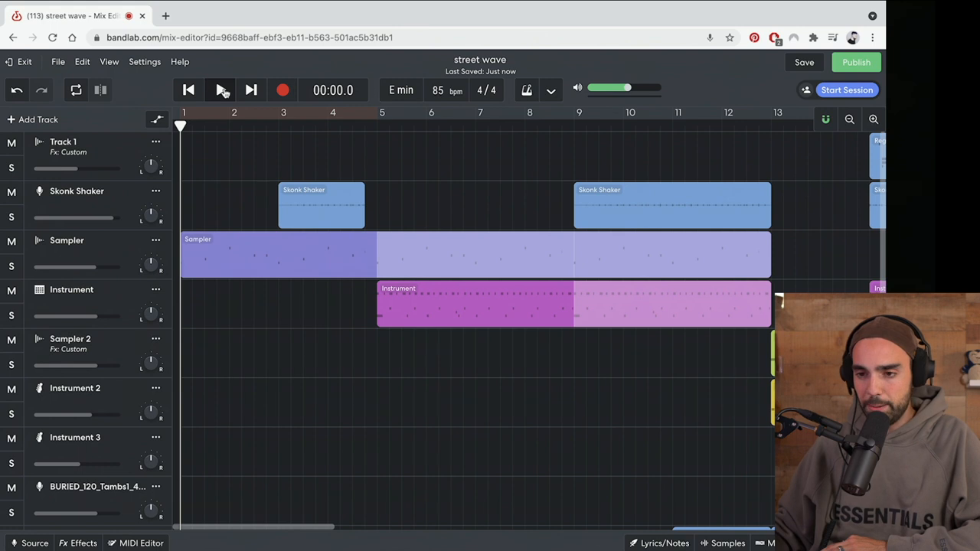
{"action": "left_click", "coordinate": [220, 90]}
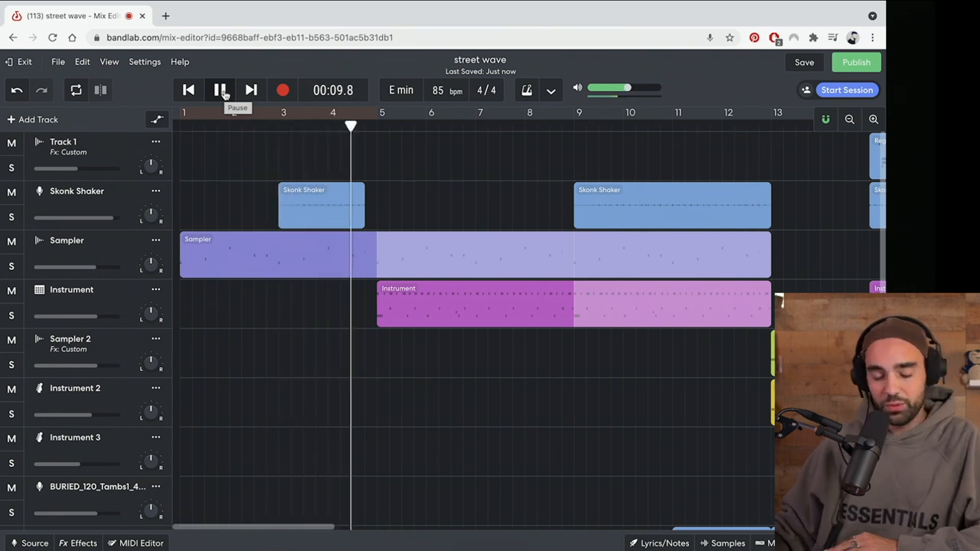
{"action": "left_click", "coordinate": [221, 89]}
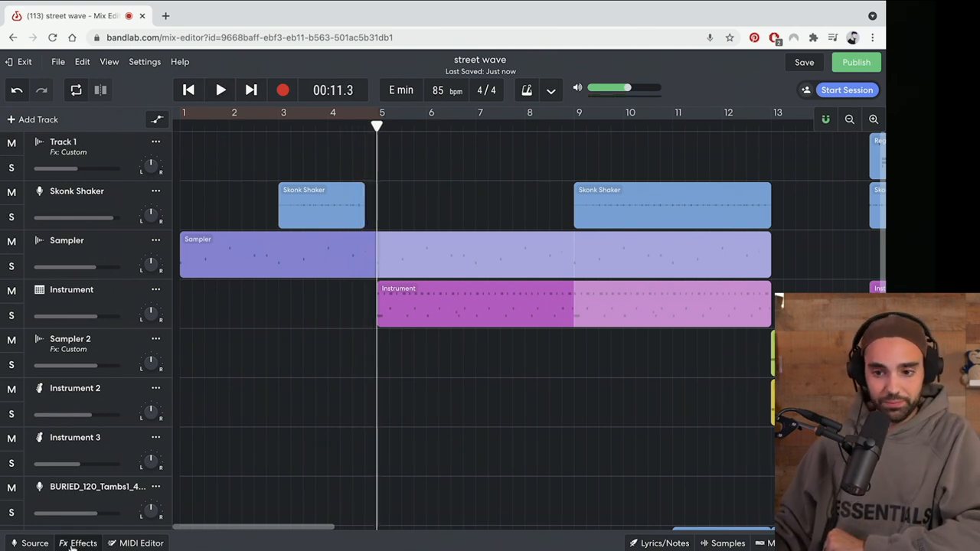
Add the EQ3-M equalizer to the Sampler track and show the automation lines.
{"action": "left_click", "coordinate": [77, 543]}
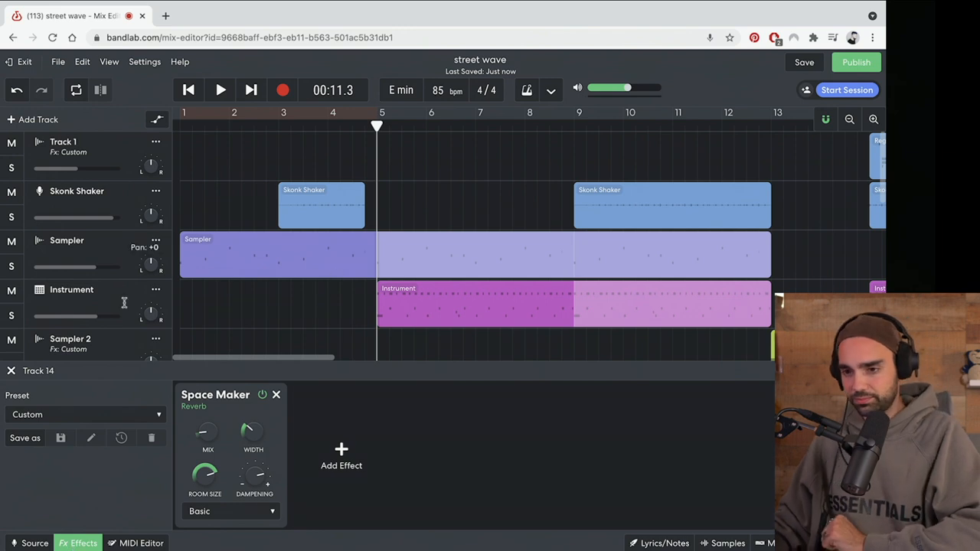
{"action": "left_click", "coordinate": [67, 239]}
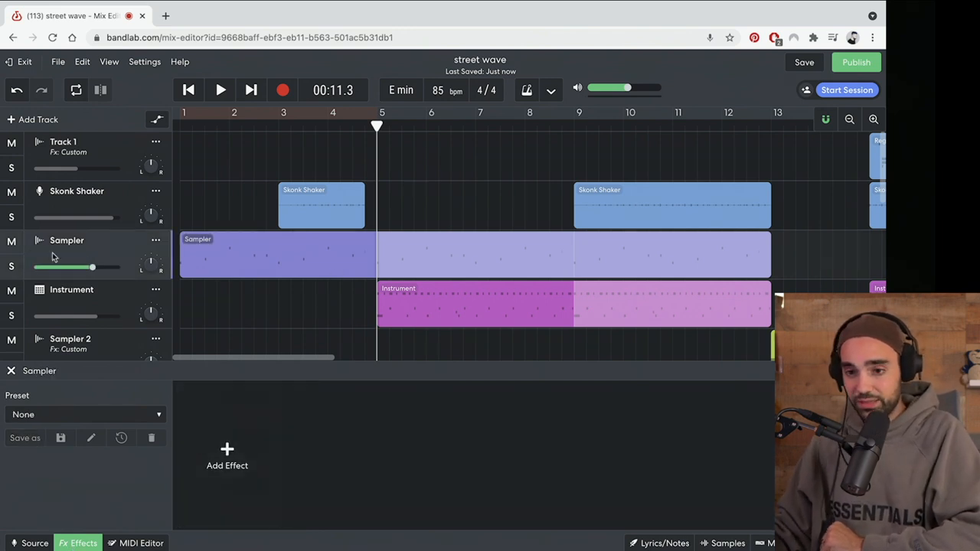
{"action": "left_click", "coordinate": [227, 456]}
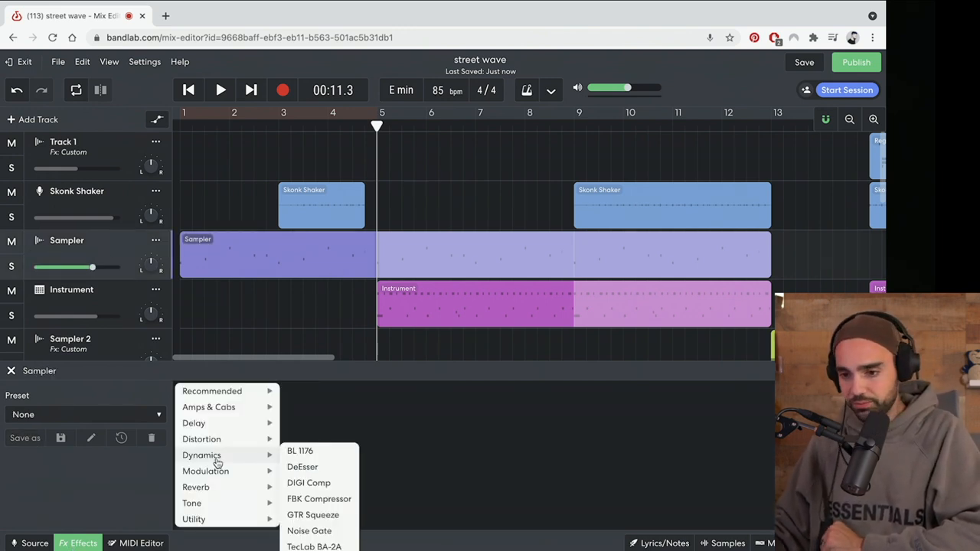
{"action": "mouse_move", "coordinate": [194, 519]}
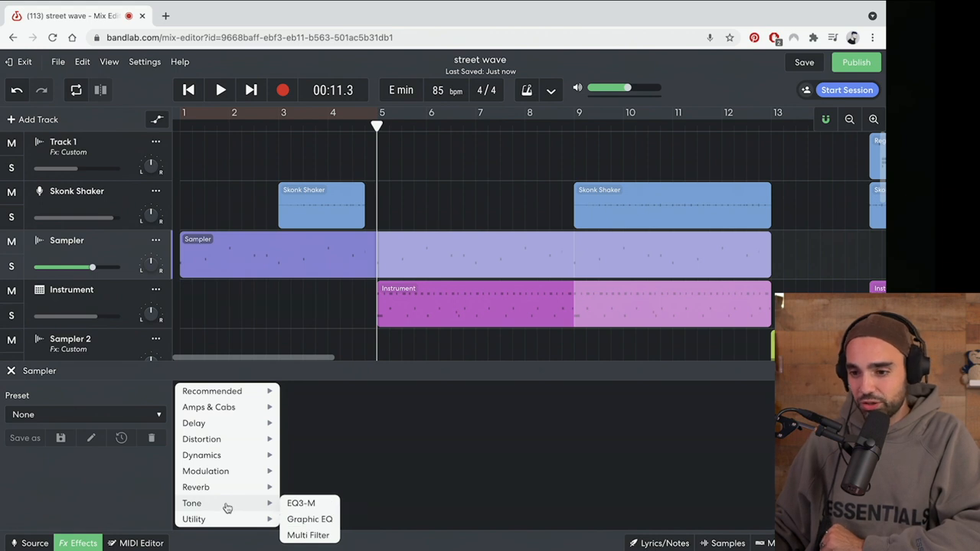
{"action": "left_click", "coordinate": [301, 503]}
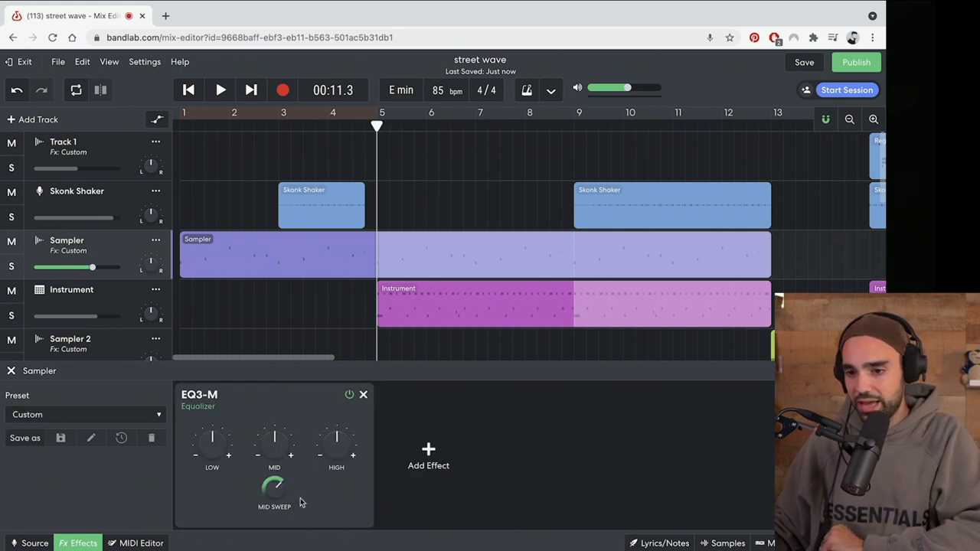
{"action": "mouse_move", "coordinate": [243, 472]}
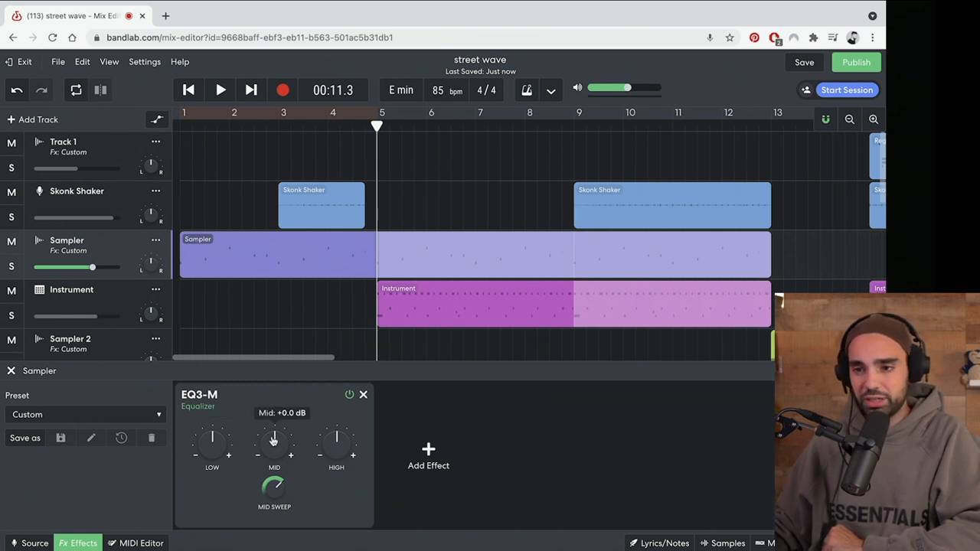
{"action": "mouse_move", "coordinate": [212, 446]}
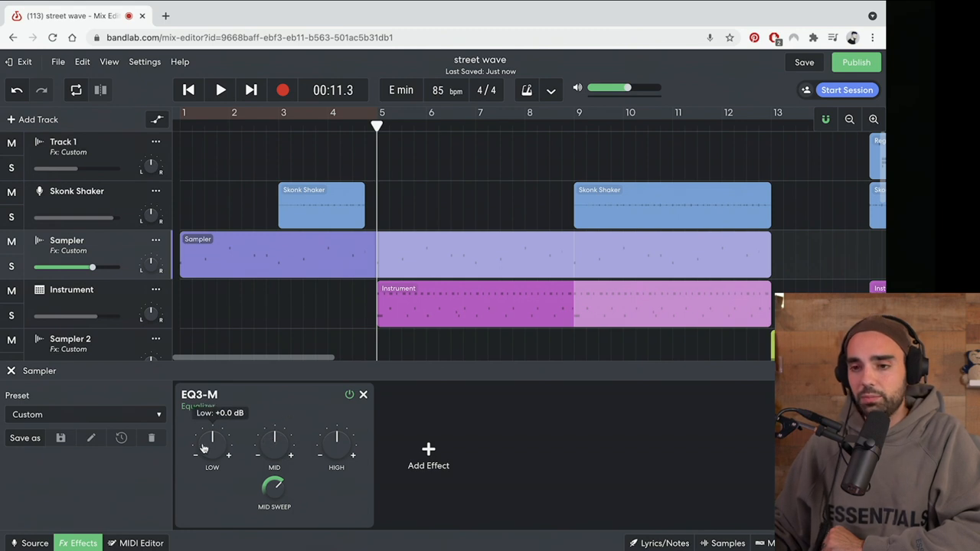
{"action": "left_click", "coordinate": [158, 120]}
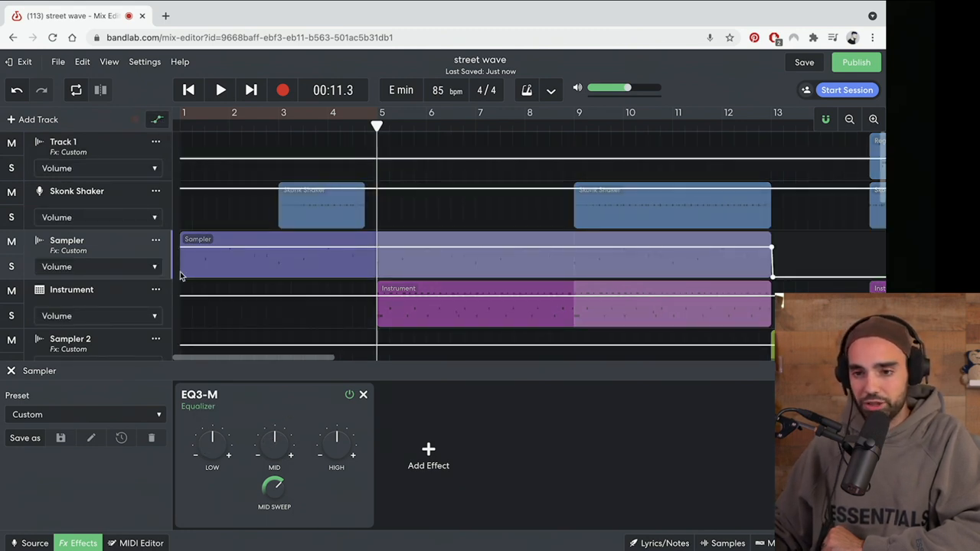
Automate Sampler's EQ3-M low gain as a cut from bar 1 to bar 5, then play the intro.
{"action": "left_click", "coordinate": [98, 267]}
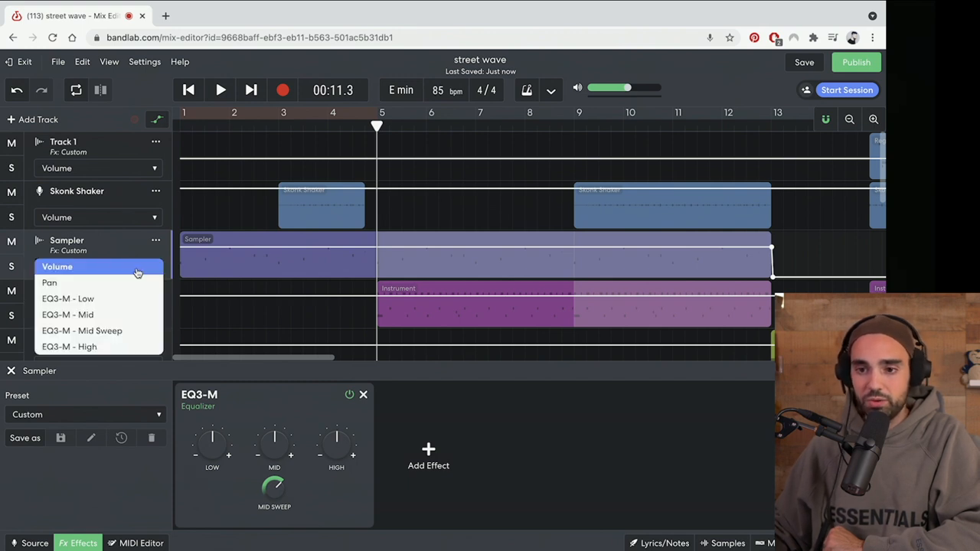
{"action": "mouse_move", "coordinate": [130, 298]}
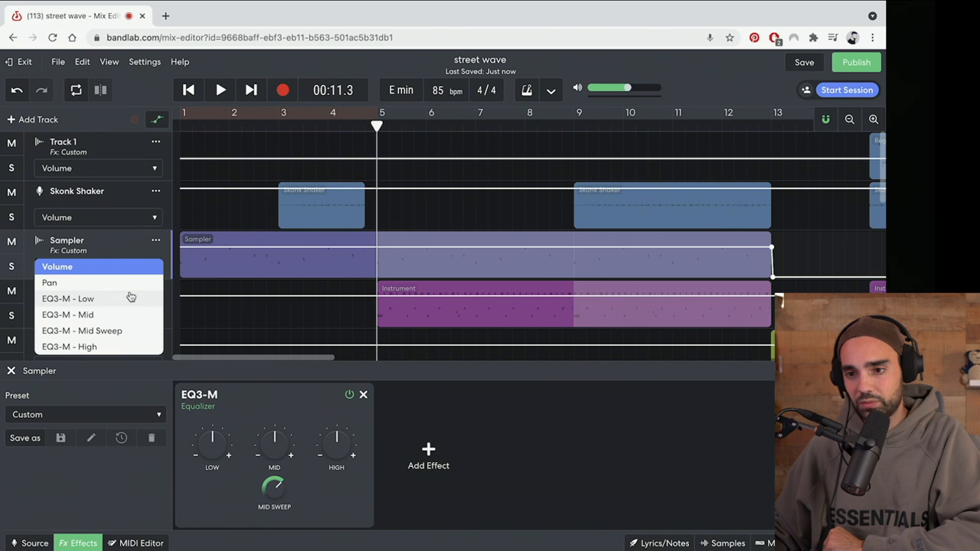
{"action": "left_click", "coordinate": [68, 299]}
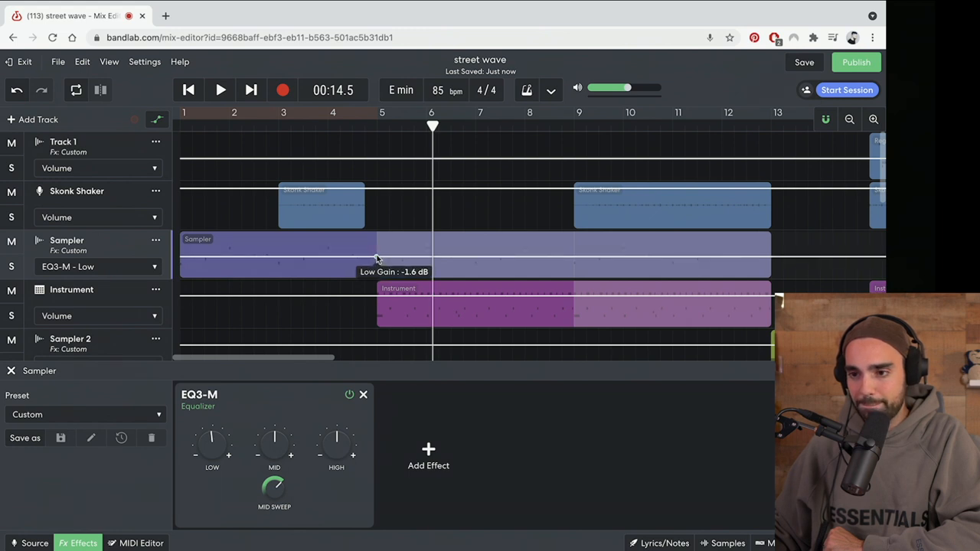
{"action": "left_click_drag", "start_coordinate": [375, 257], "coordinate": [237, 260]}
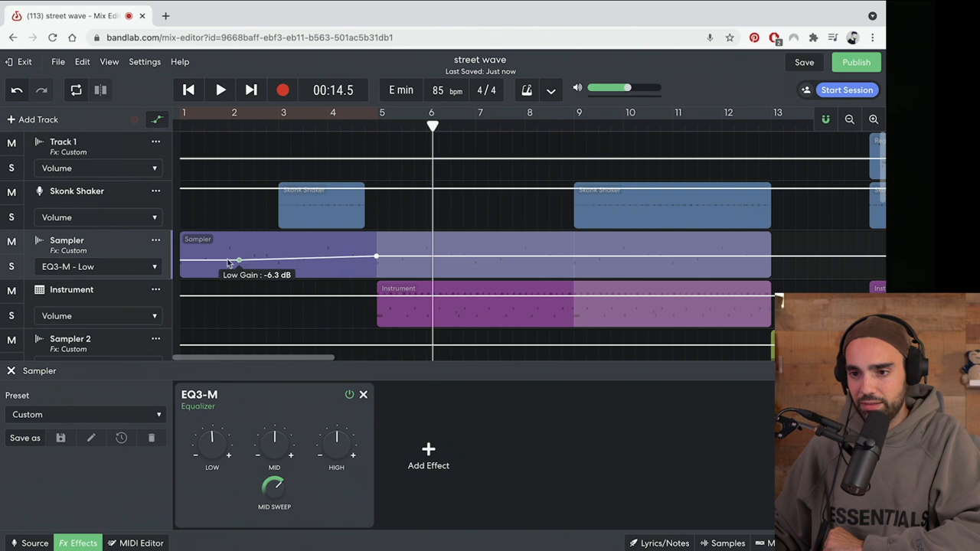
{"action": "left_click_drag", "start_coordinate": [238, 260], "coordinate": [348, 259]}
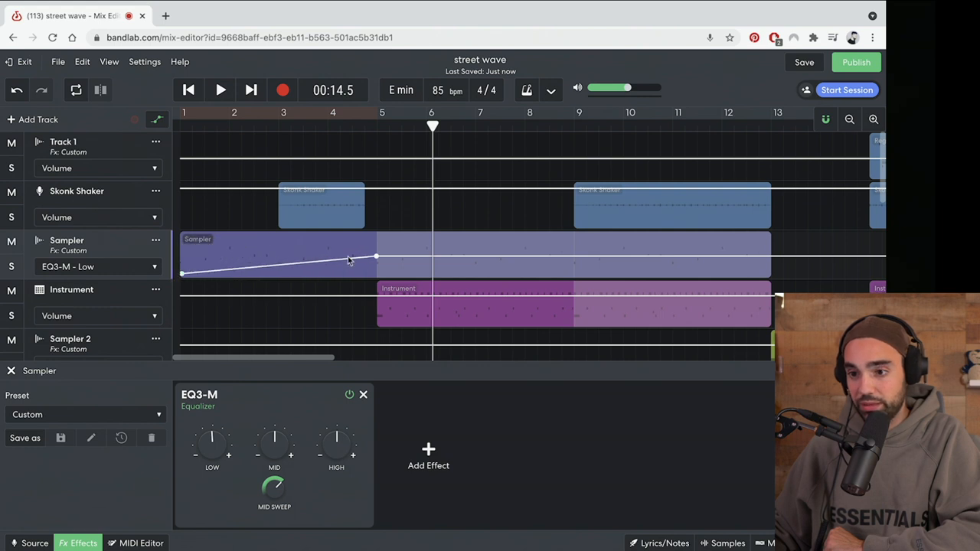
{"action": "left_click_drag", "start_coordinate": [375, 256], "coordinate": [375, 276]}
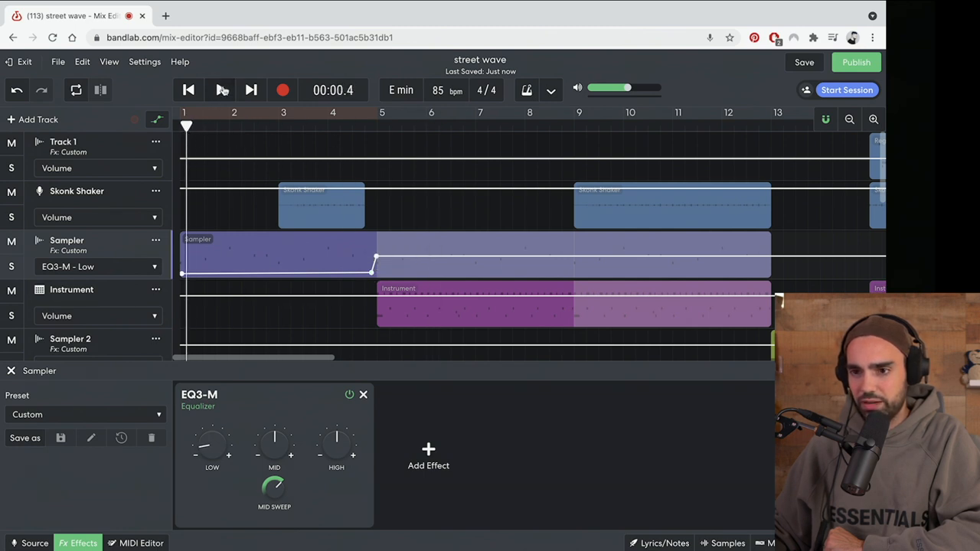
{"action": "left_click", "coordinate": [220, 90]}
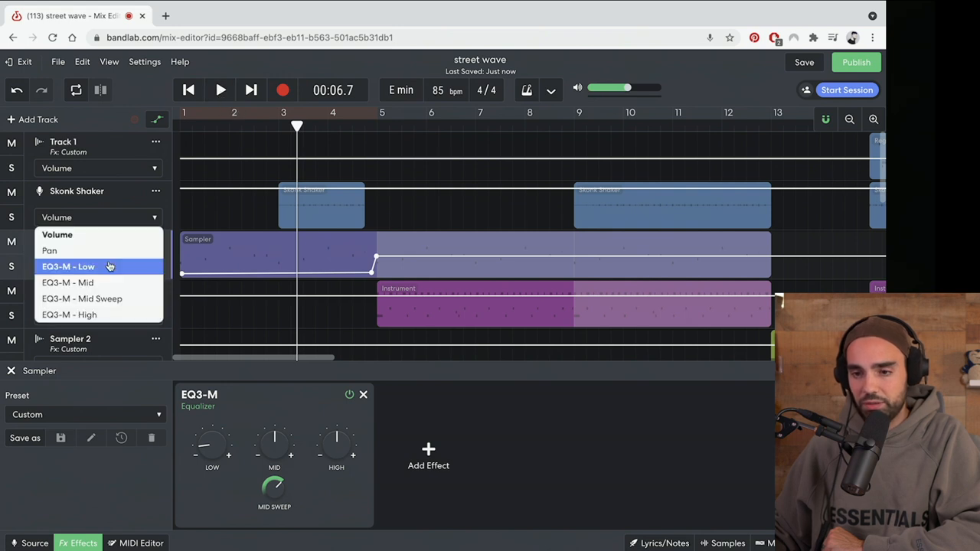
Automate EQ3-M high gain ramping from a deep cut at bar 1 to normal at bar 5.
{"action": "left_click", "coordinate": [69, 315]}
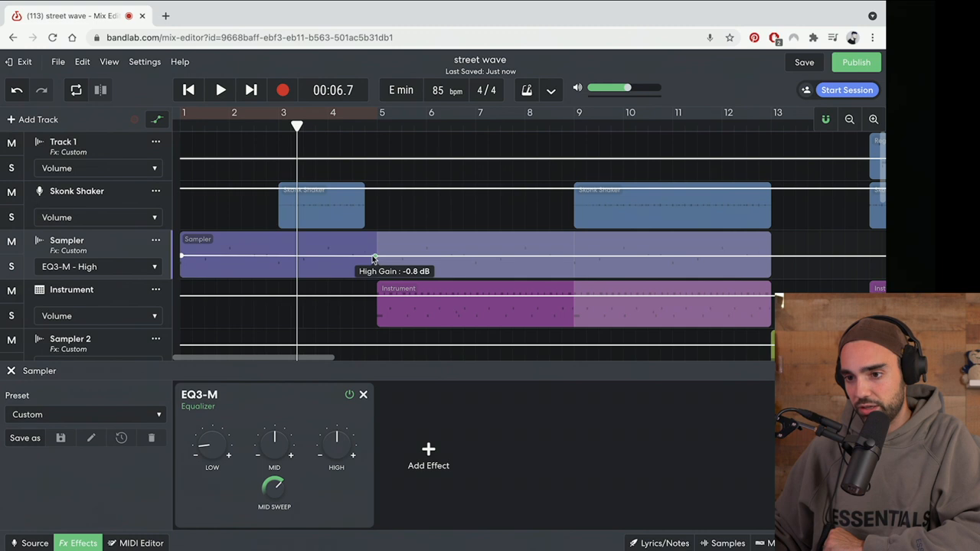
{"action": "left_click_drag", "start_coordinate": [373, 258], "coordinate": [281, 264]}
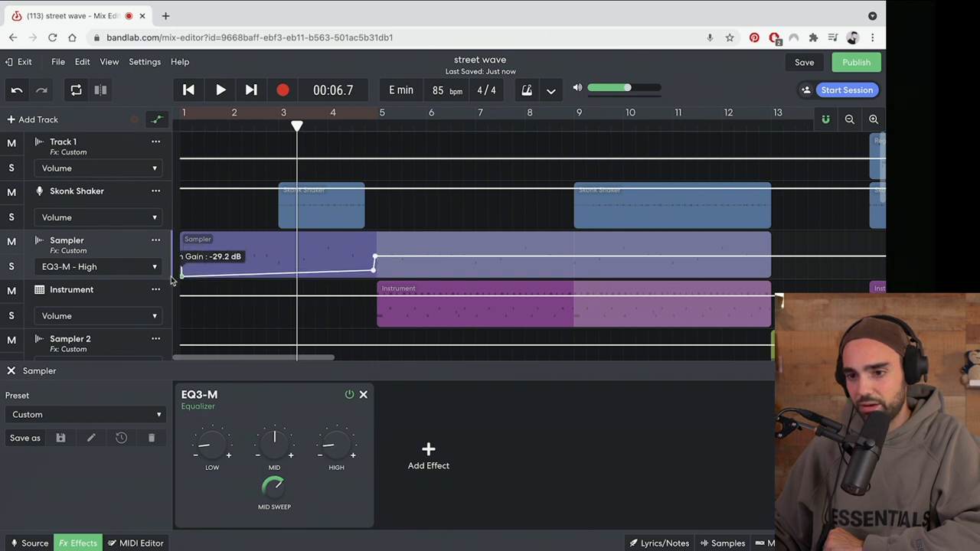
{"action": "left_click_drag", "start_coordinate": [375, 267], "coordinate": [374, 272]}
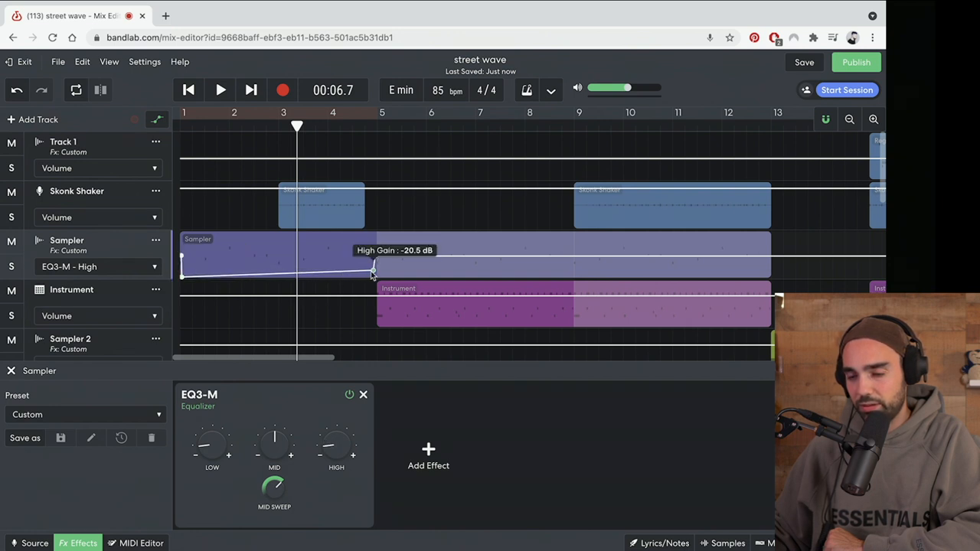
{"action": "left_click", "coordinate": [189, 90]}
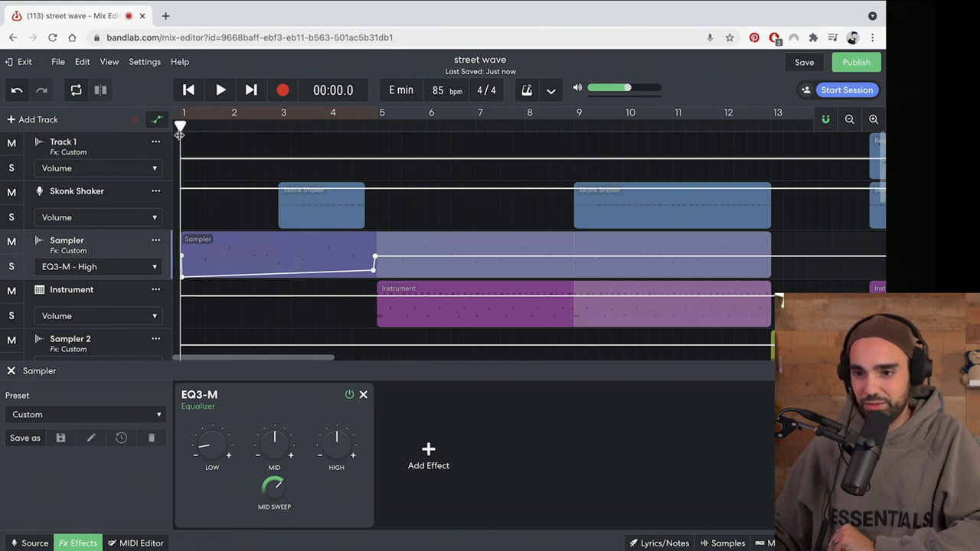
{"action": "left_click", "coordinate": [219, 90]}
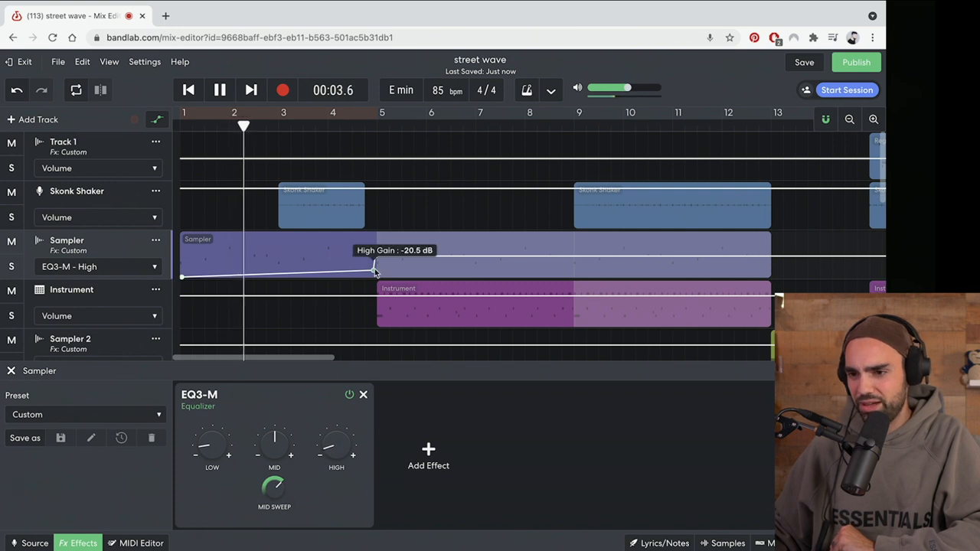
{"action": "left_click_drag", "start_coordinate": [375, 272], "coordinate": [375, 264]}
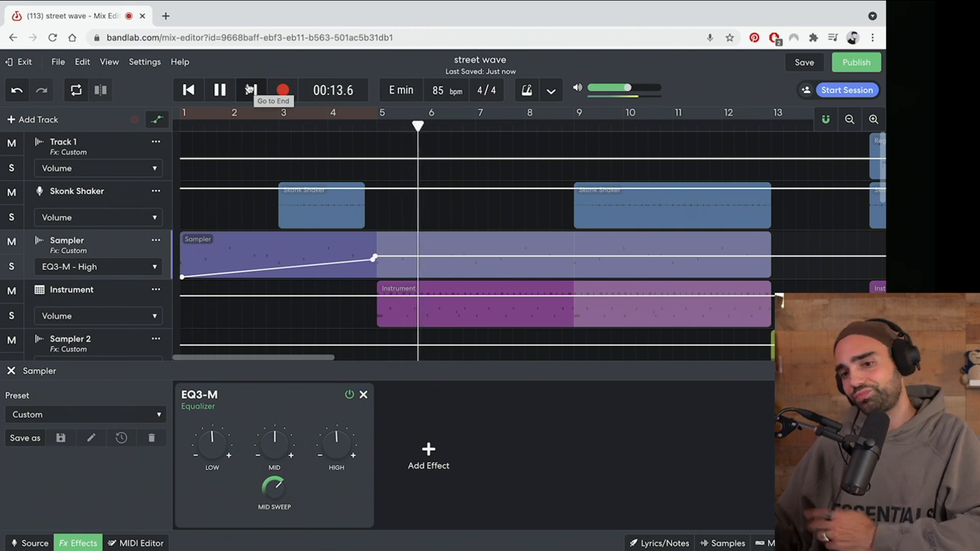
Pause playback just past bar five.
{"action": "left_click", "coordinate": [219, 90]}
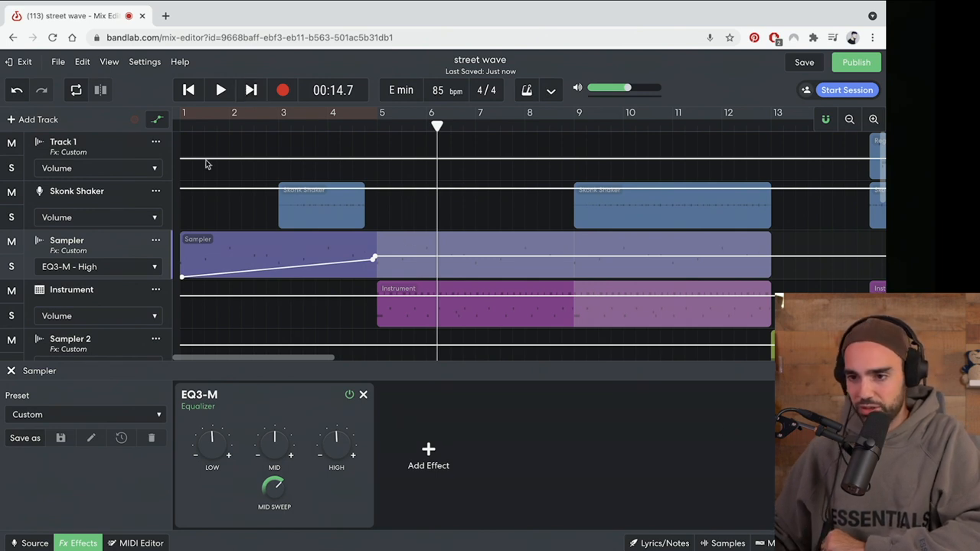
{"action": "mouse_move", "coordinate": [391, 115]}
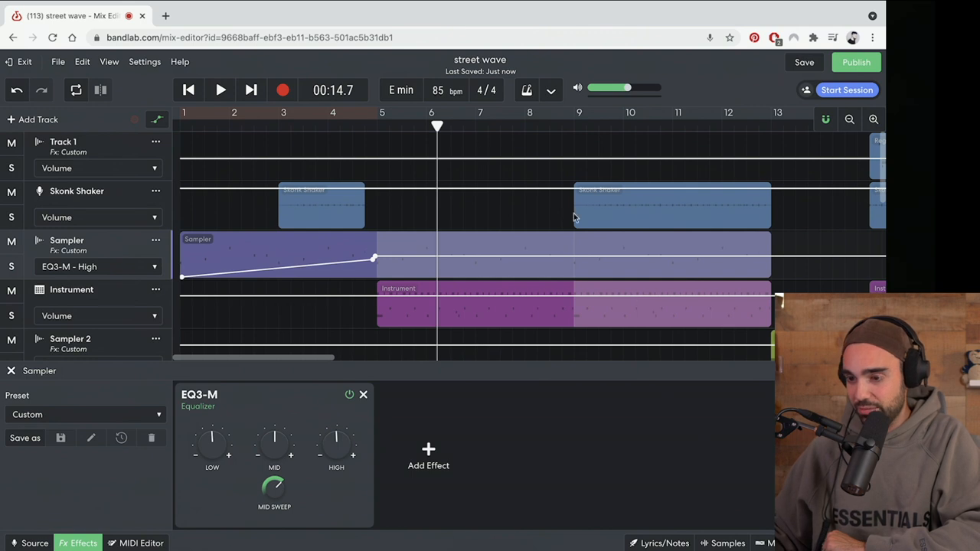
{"action": "mouse_move", "coordinate": [545, 221]}
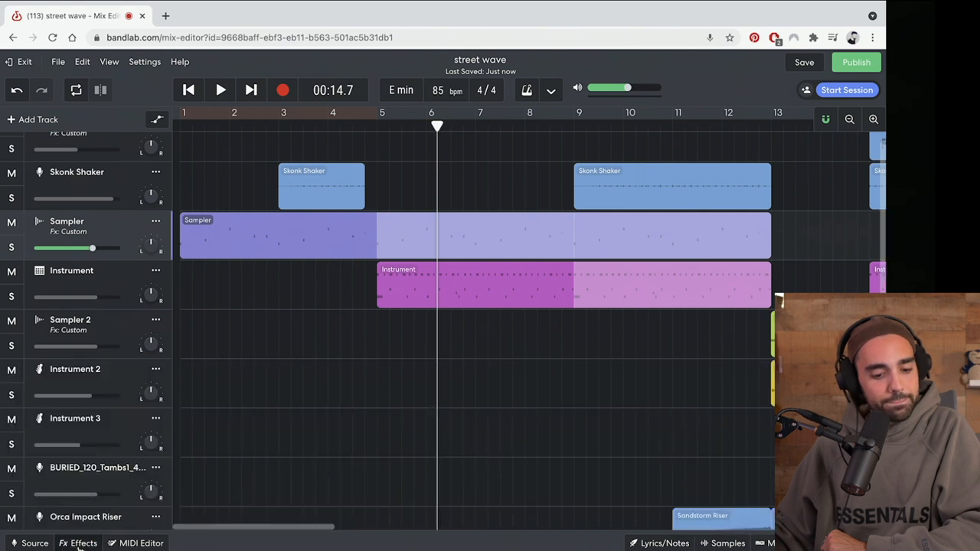
{"action": "mouse_move", "coordinate": [318, 393]}
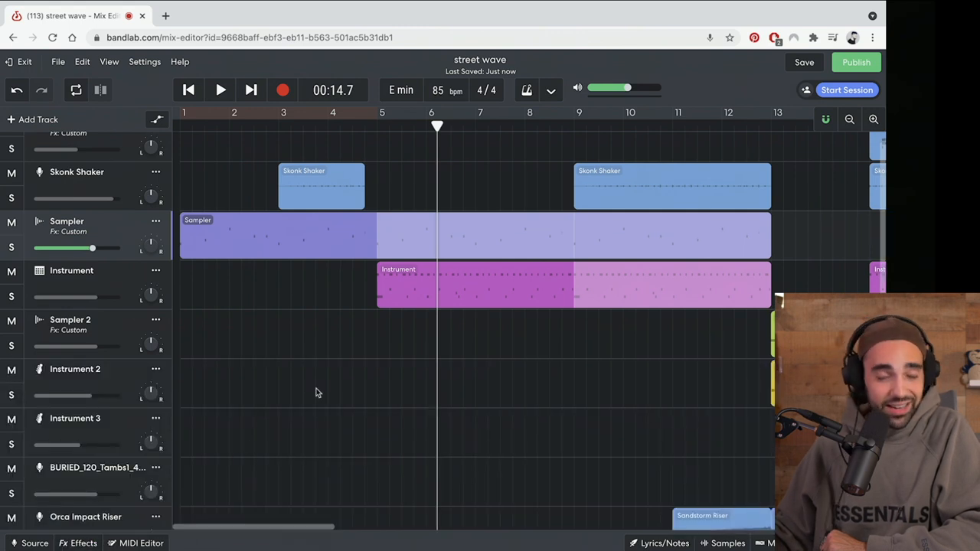